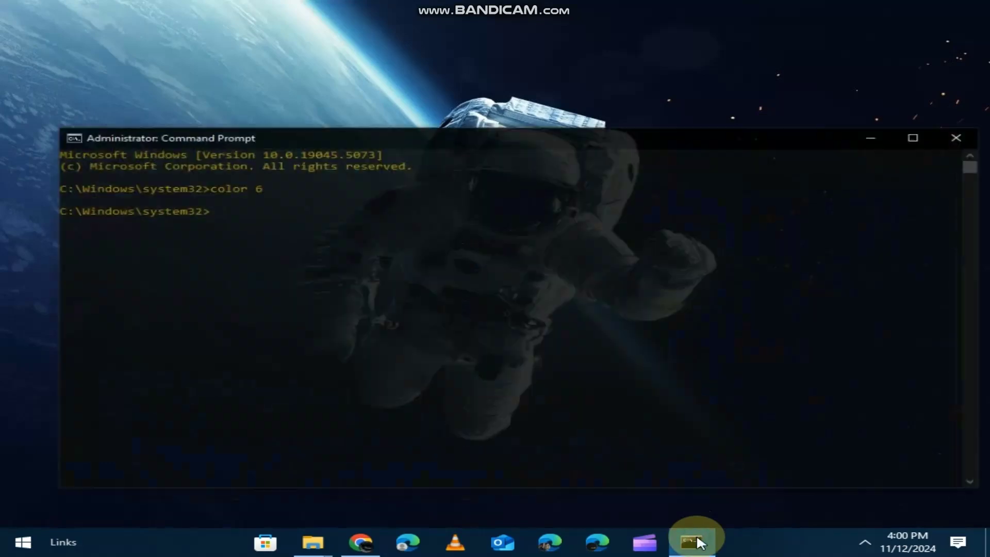
Run ipconfig to show the IPv4 address and default gateway, then begin a ping command
{"action": "type", "text": "i"}
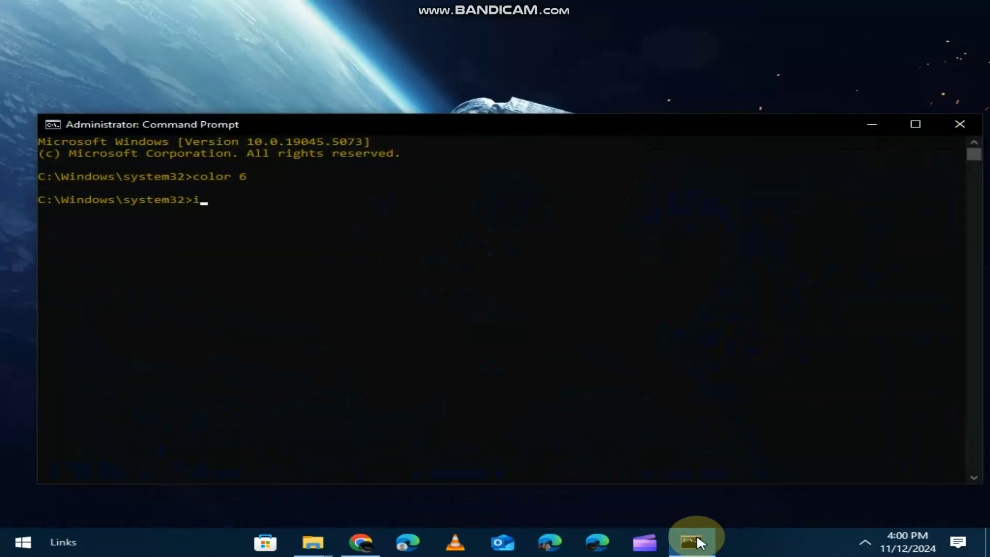
{"action": "type", "text": "pconfig"}
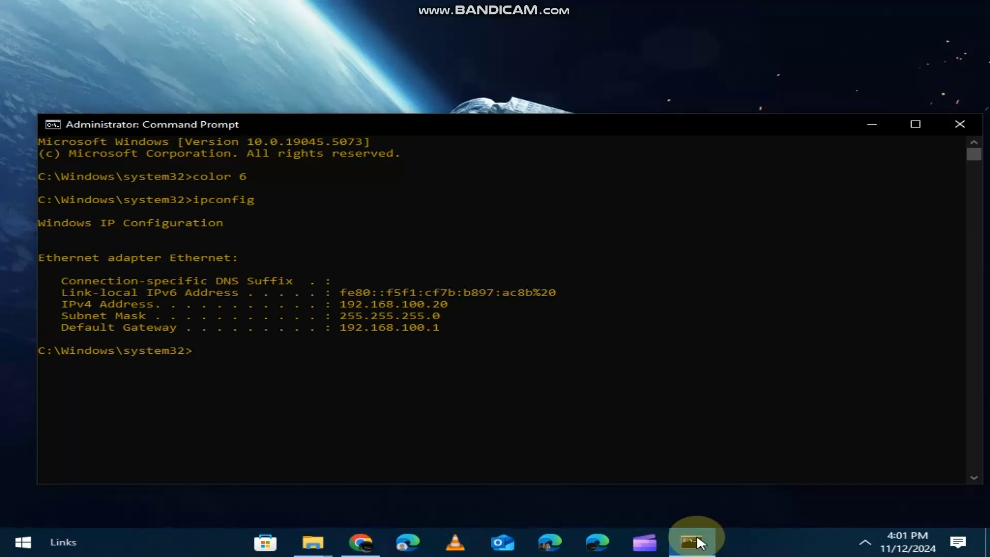
{"action": "type", "text": "ping"}
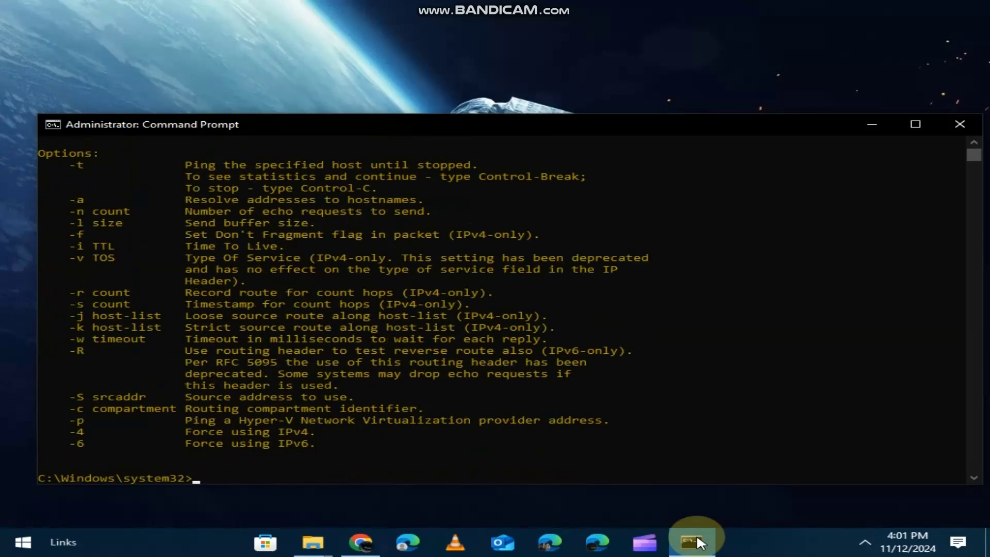
Run ping google to start pinging Google's servers
{"action": "type", "text": "ping"}
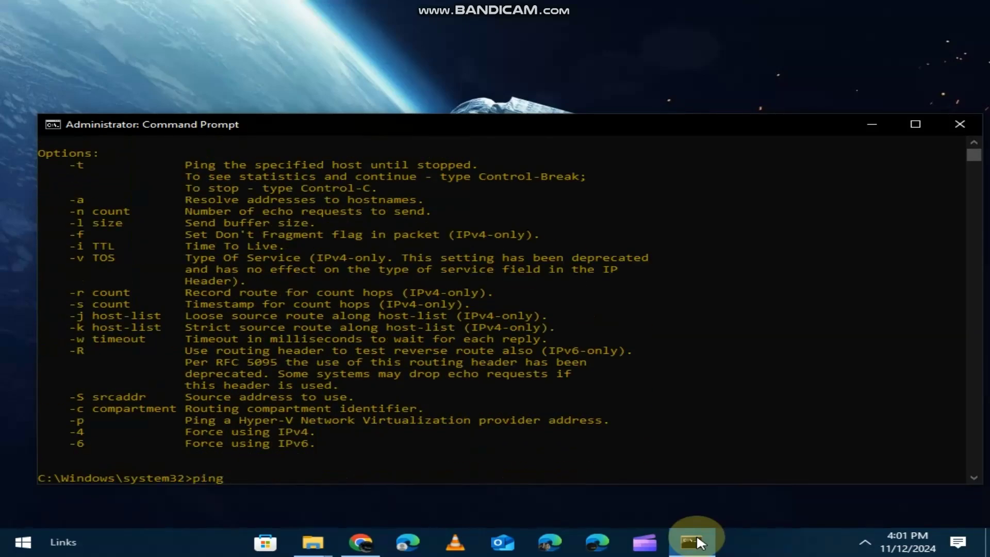
{"action": "type", "text": "google"}
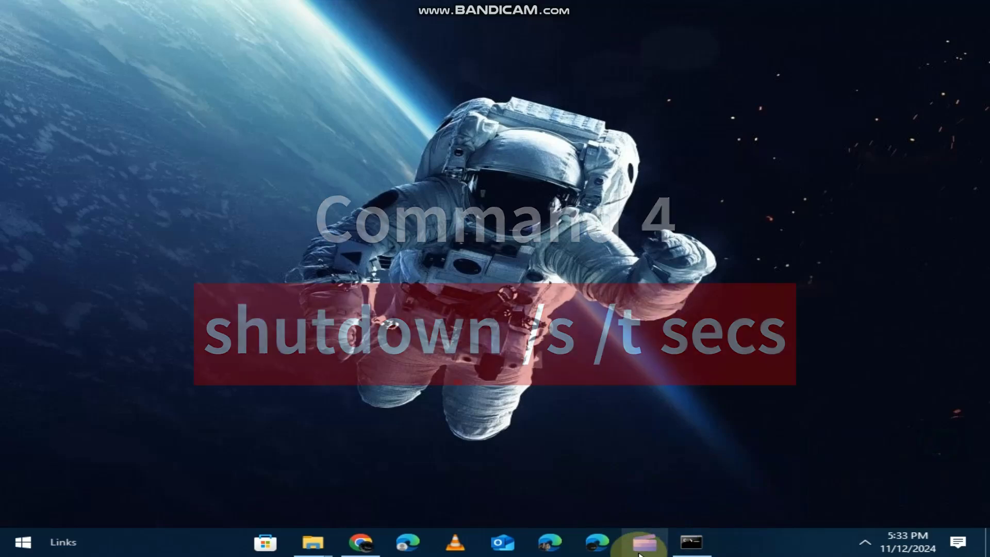
Run shutdown /s /a to abort the shutdown scheduled for 300 seconds
{"action": "left_click", "coordinate": [691, 543]}
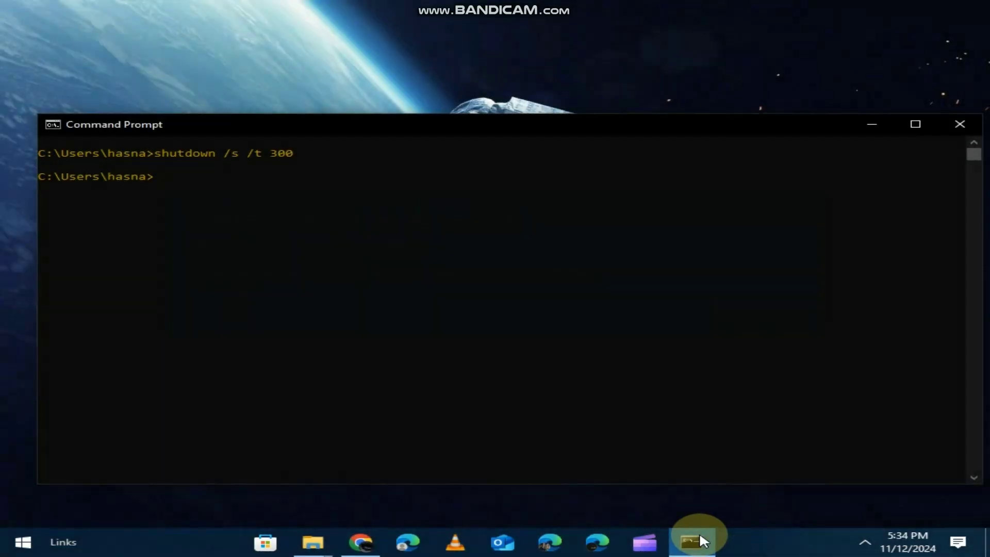
{"action": "type", "text": "shutdown /s /"}
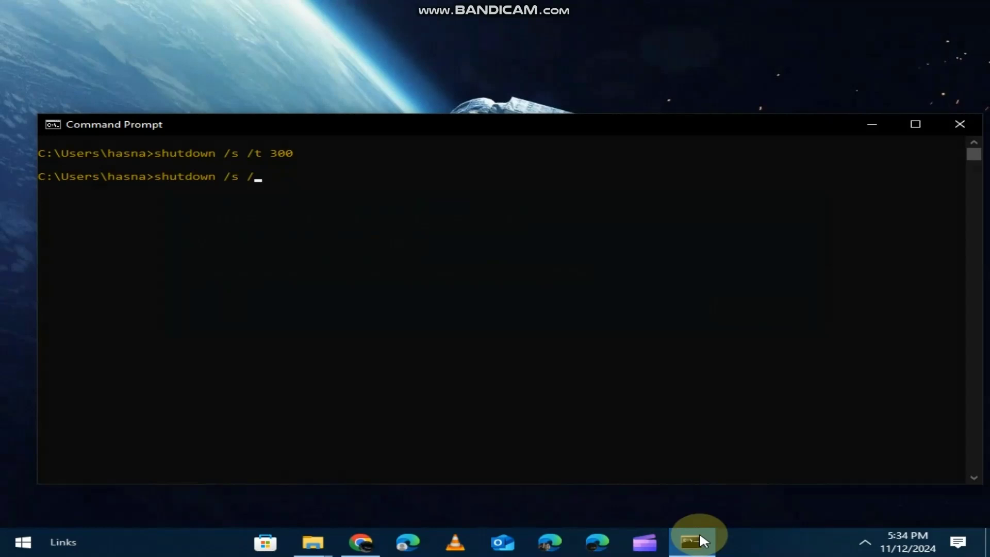
{"action": "type", "text": "a"}
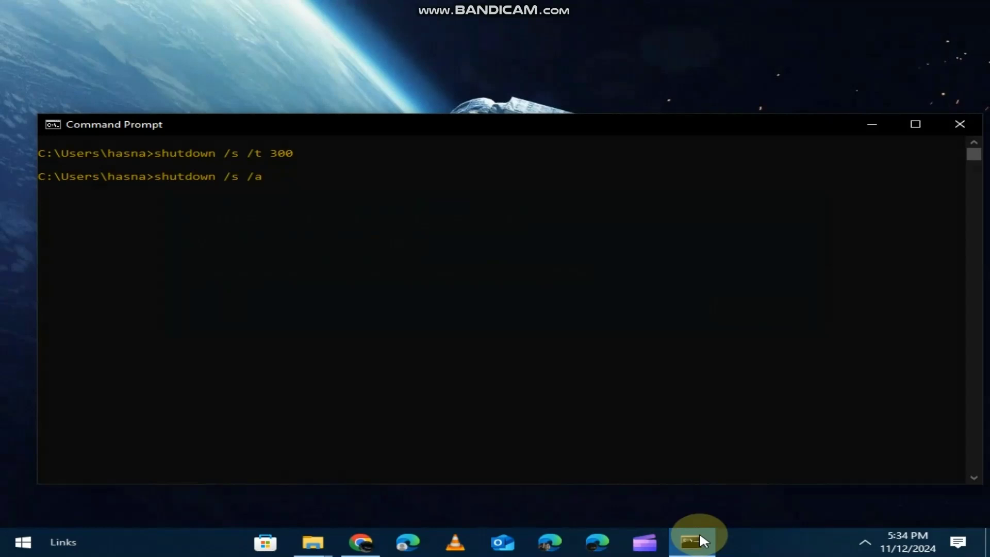
{"action": "key", "text": "enter"}
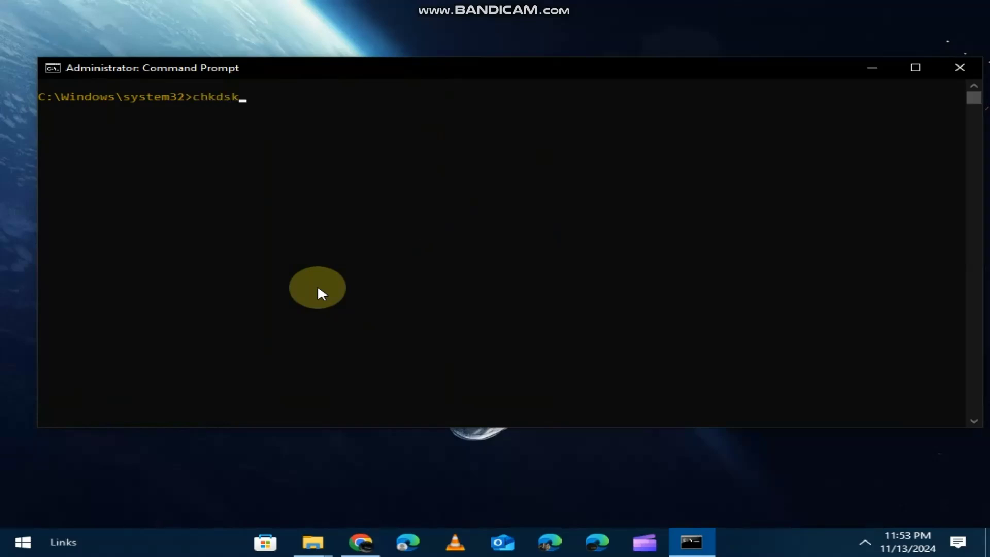
Run chkdsk and tasklist, then enter taskkill /f /pid ready to force-close a process
{"action": "key", "text": "enter"}
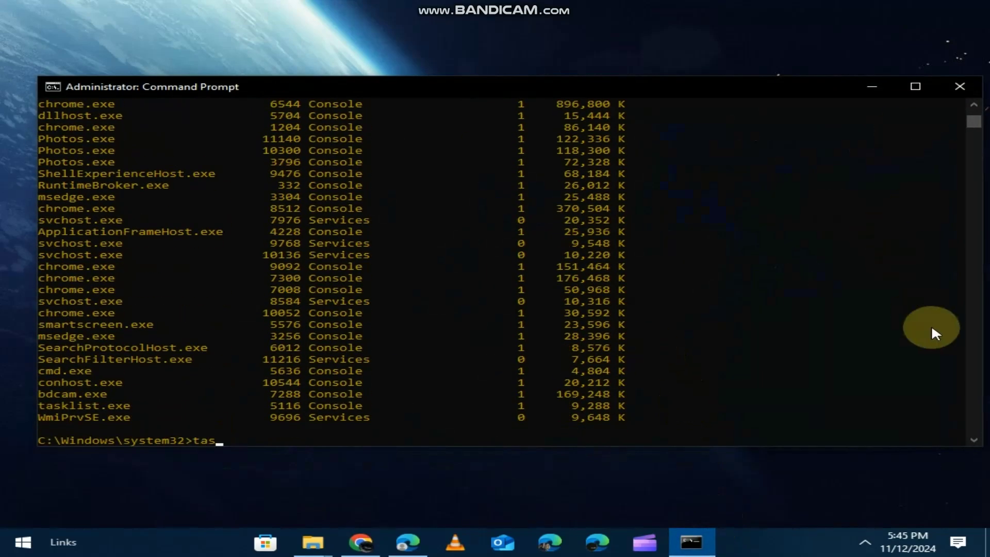
{"action": "type", "text": "kkill"}
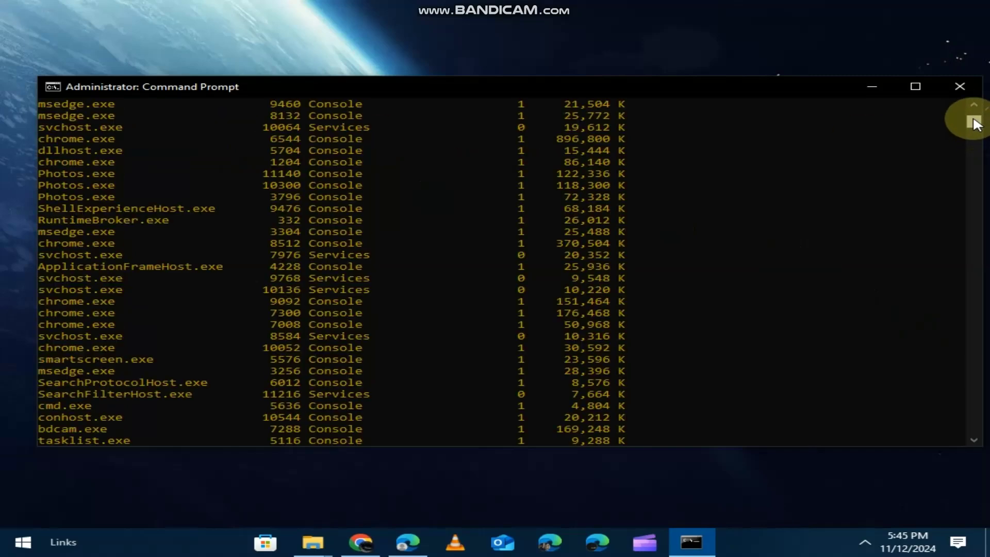
{"action": "type", "text": "taskkill /f /pid"}
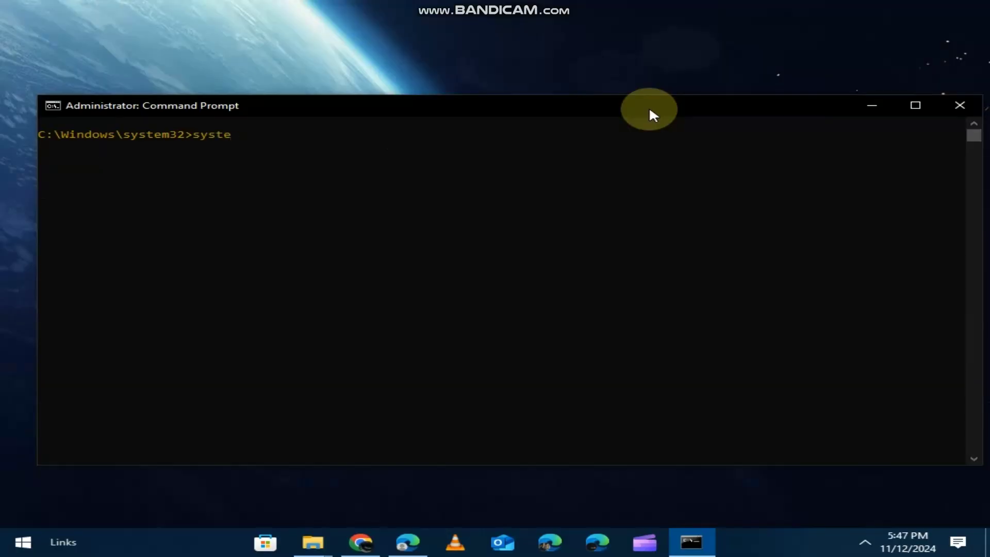
Run systeminfo to show OS, memory and network card details, then clear the screen with cls
{"action": "type", "text": "minfo"}
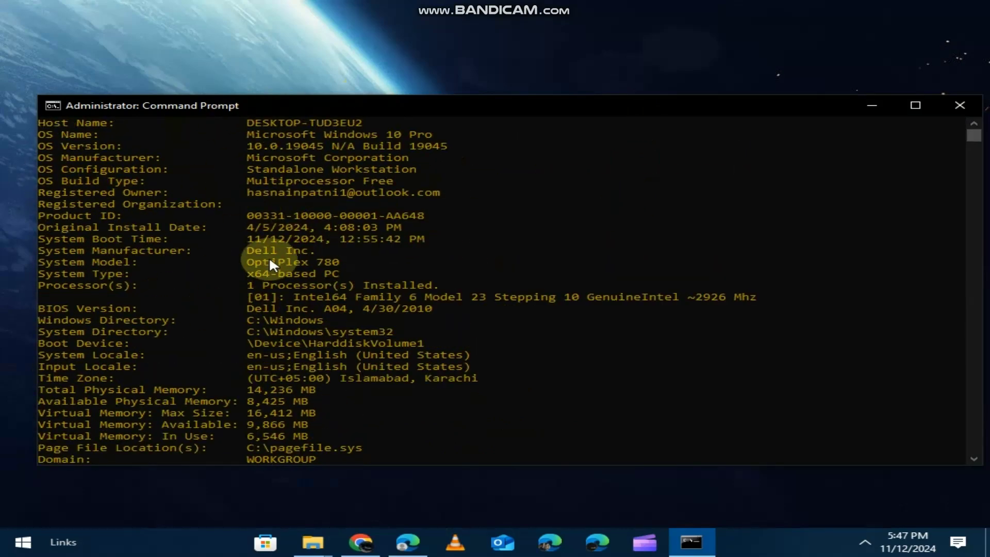
{"action": "scroll", "scroll_direction": "down", "scroll_amount": 3}
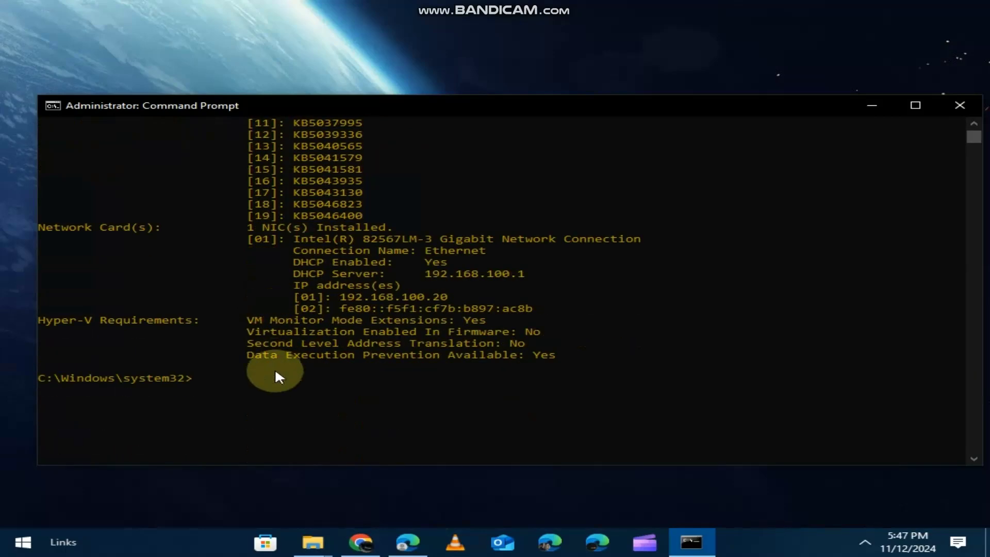
{"action": "type", "text": "cls"}
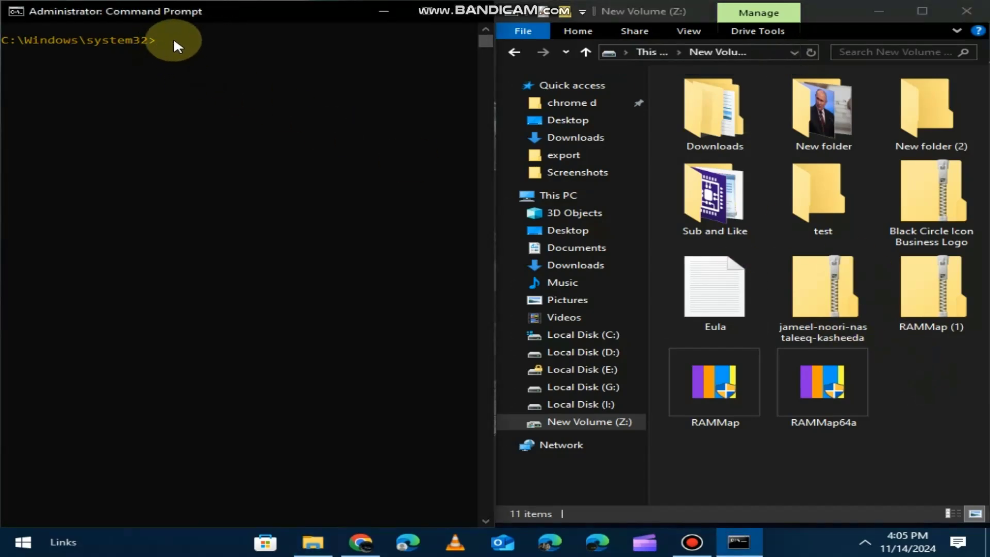
Switch to drive Z: and start a mkdir command for a new folder
{"action": "type", "text": "z:"}
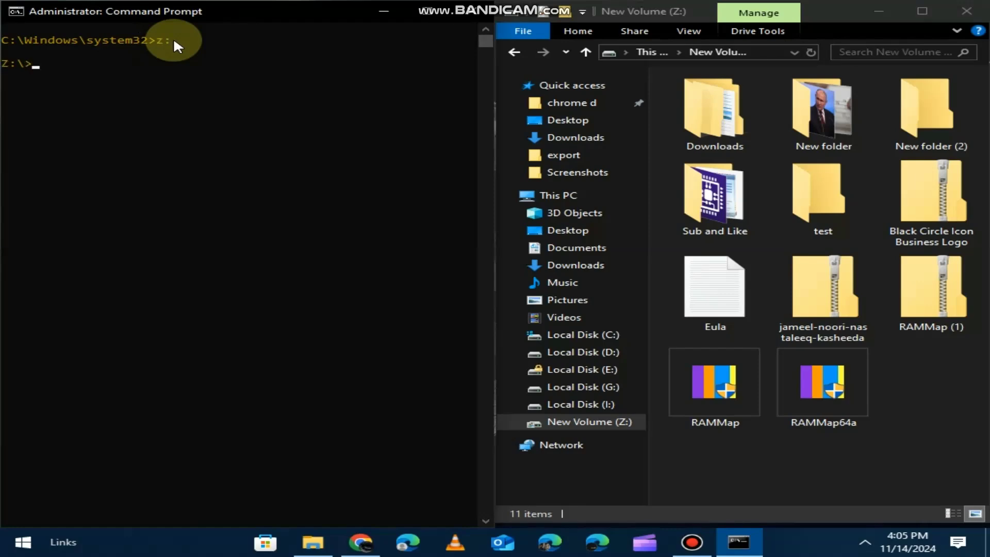
{"action": "type", "text": "mkd"}
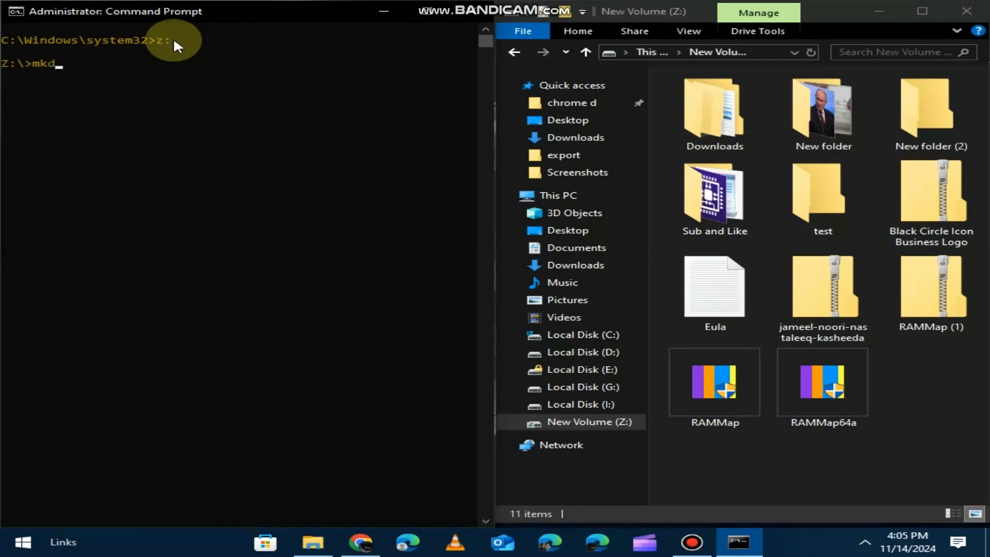
{"action": "type", "text": "ir"}
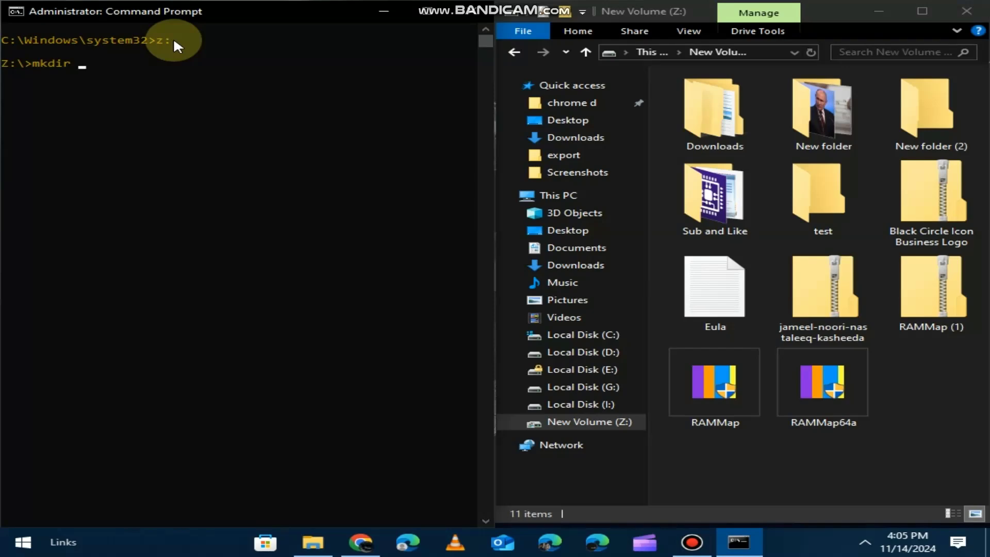